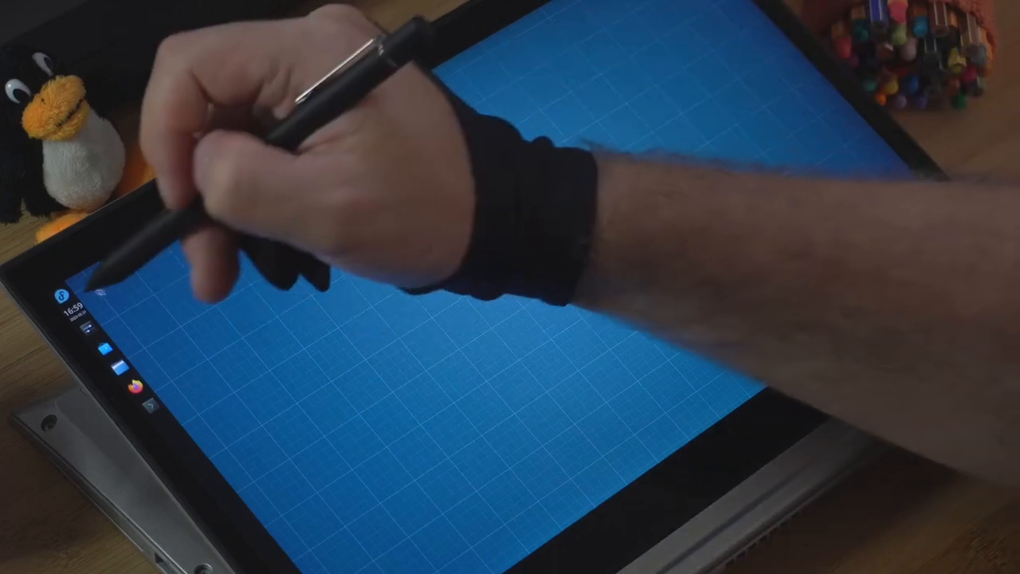
# Step: Bring up the KDE application launcher to browse the installed graphics applications
pyautogui.click(83, 296)
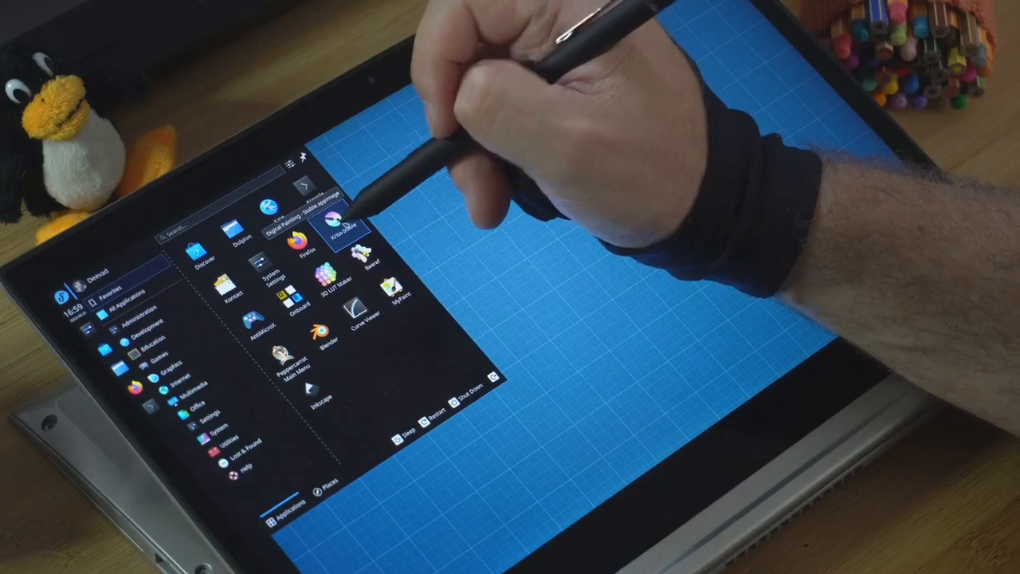
# Step: Launch Krita and block in a pinkish-brown blob on a new textured grey canvas
pyautogui.click(344, 227)
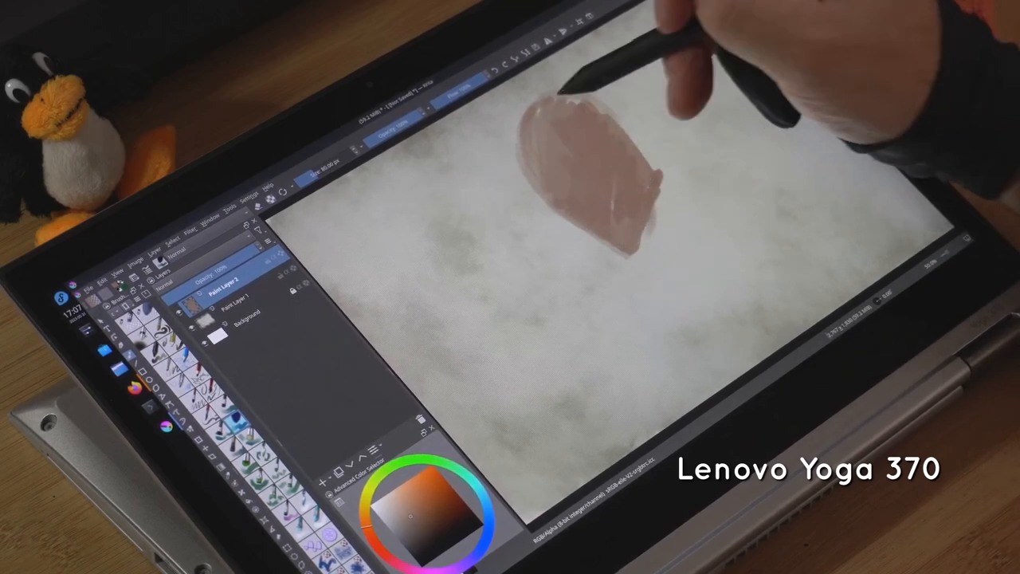
# Step: Paint orange and dark brown strokes to shape the head, face lines and curling hair
pyautogui.moveTo(598, 159); pyautogui.dragTo(677, 247)
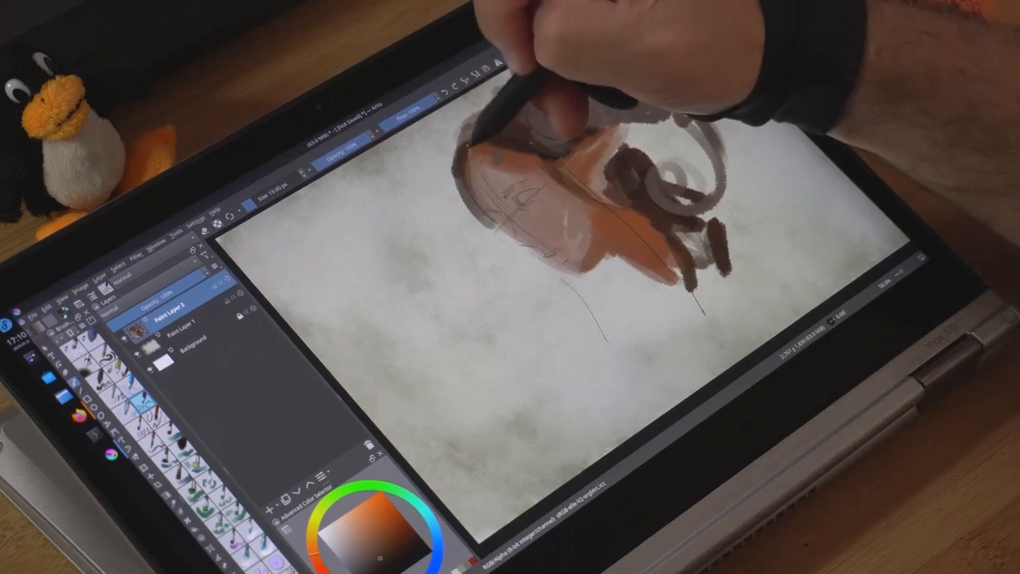
pyautogui.moveTo(542, 127); pyautogui.dragTo(558, 143)
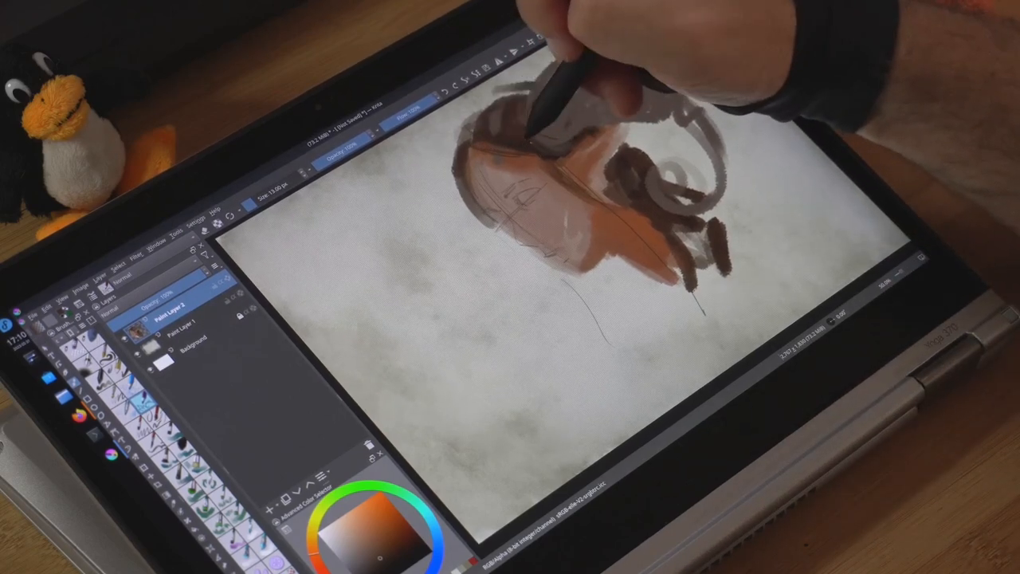